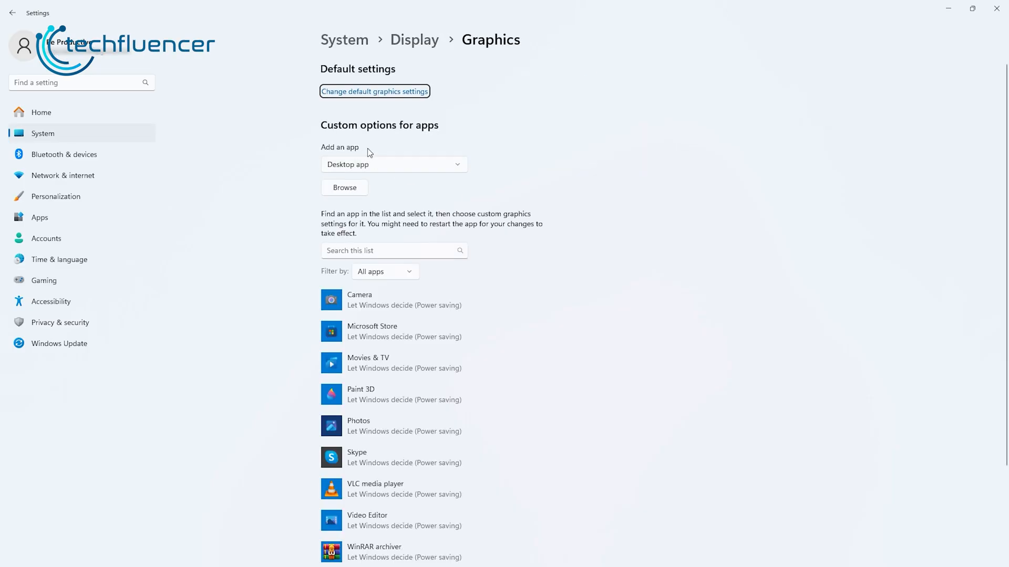
Turn on Hardware-accelerated GPU scheduling in the default graphics settings
left_click(374, 90)
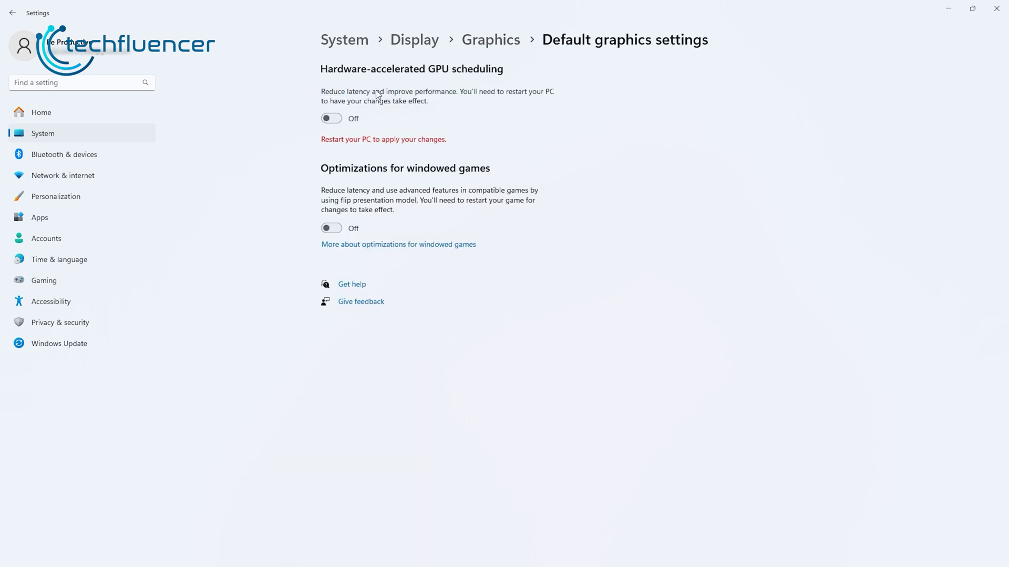
mouse_move(331, 118)
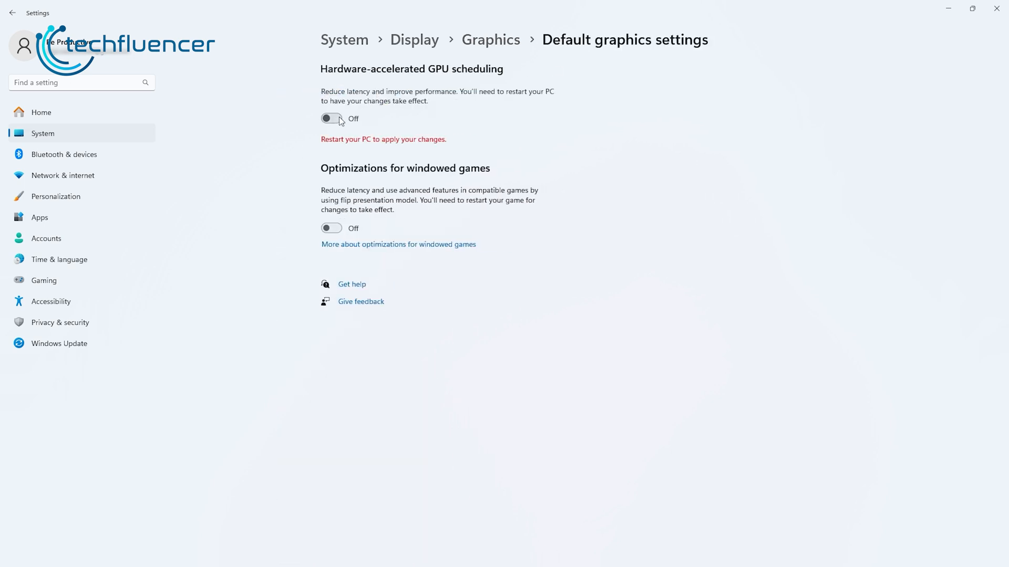
left_click(331, 119)
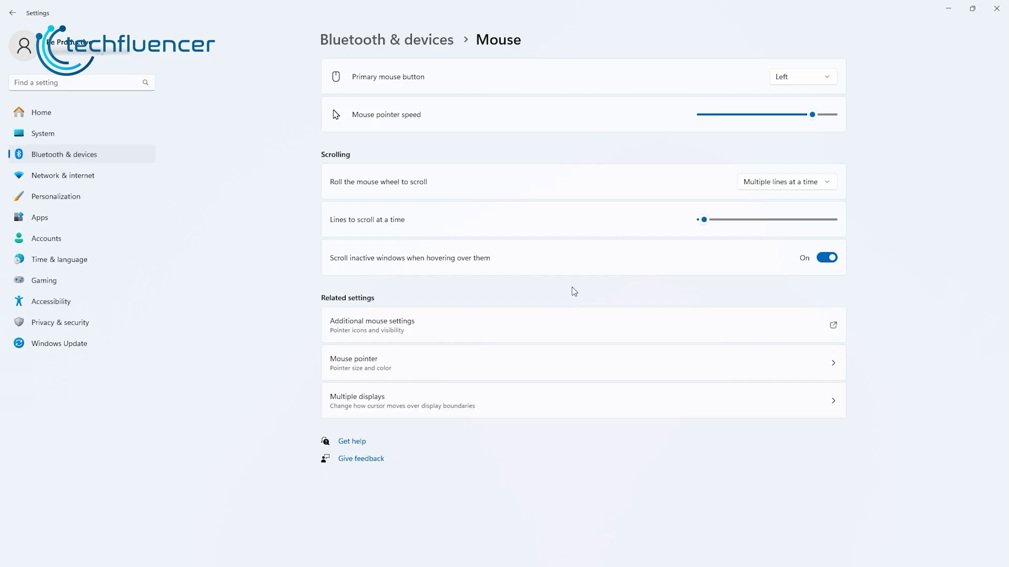
Uncheck Enhance pointer precision in Mouse Properties > Pointer Options and apply it
left_click(372, 324)
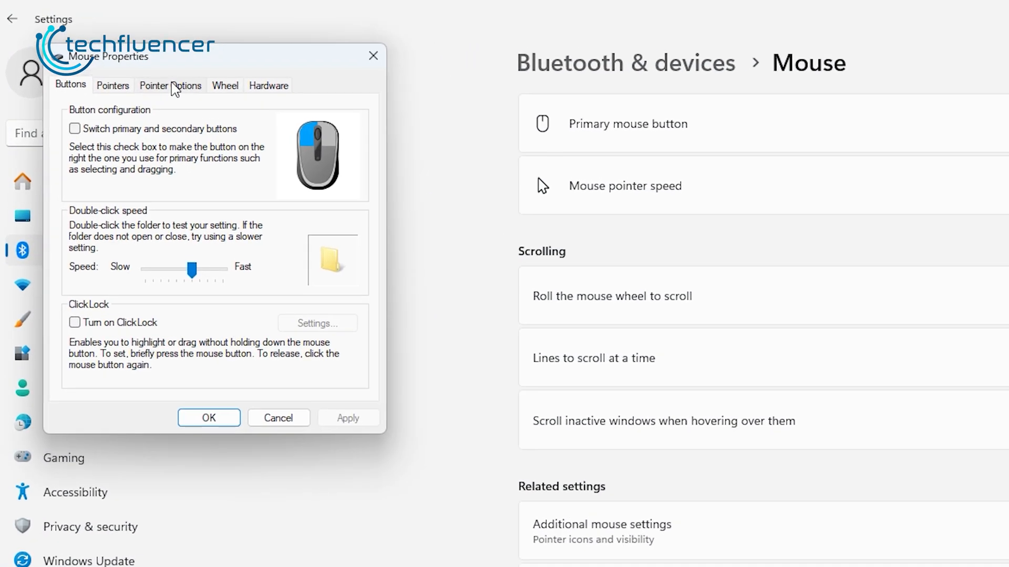
left_click(171, 85)
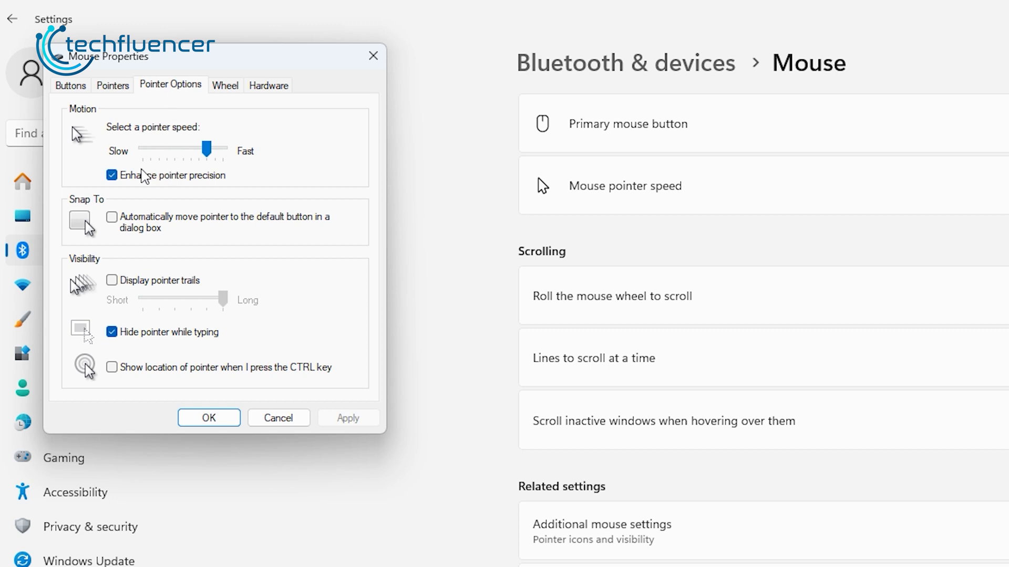
left_click(112, 176)
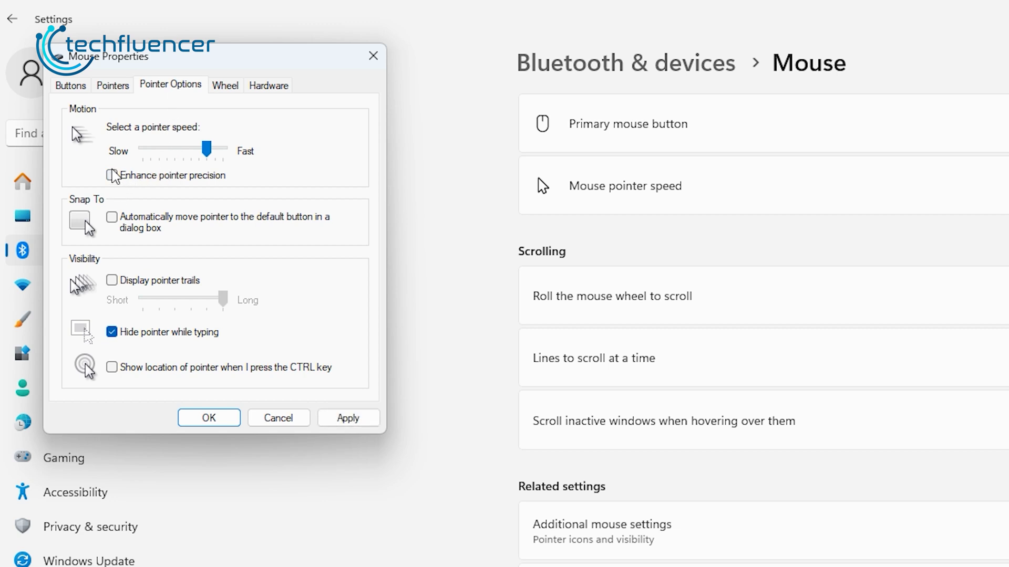
left_click(113, 175)
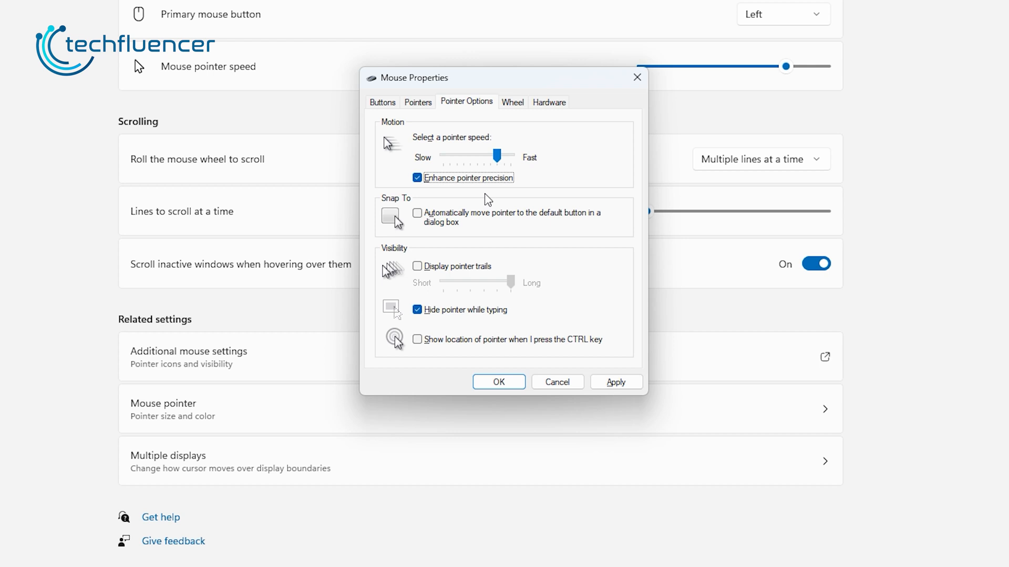
left_click(417, 177)
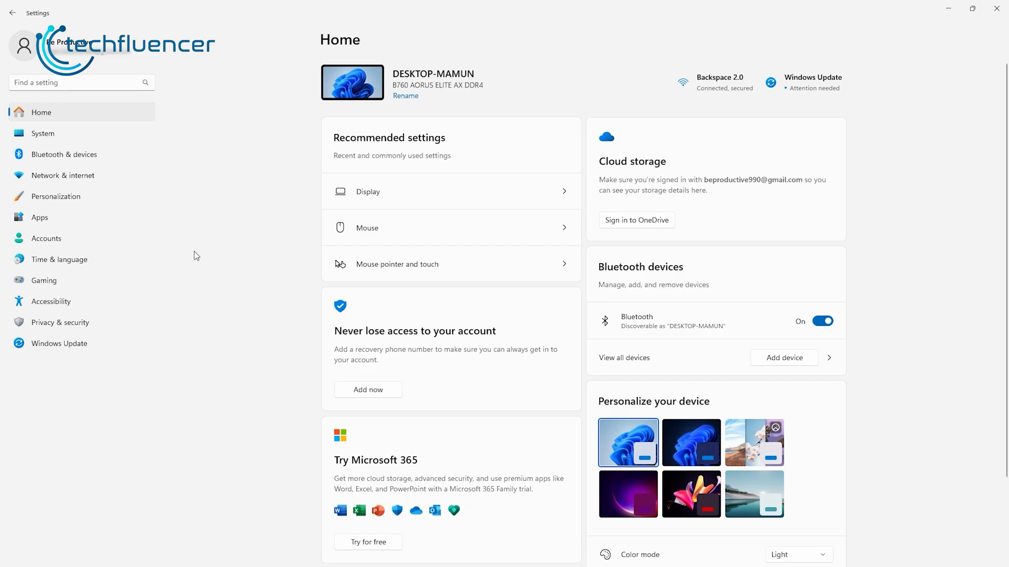
Install all available updates from Windows Update
left_click(59, 343)
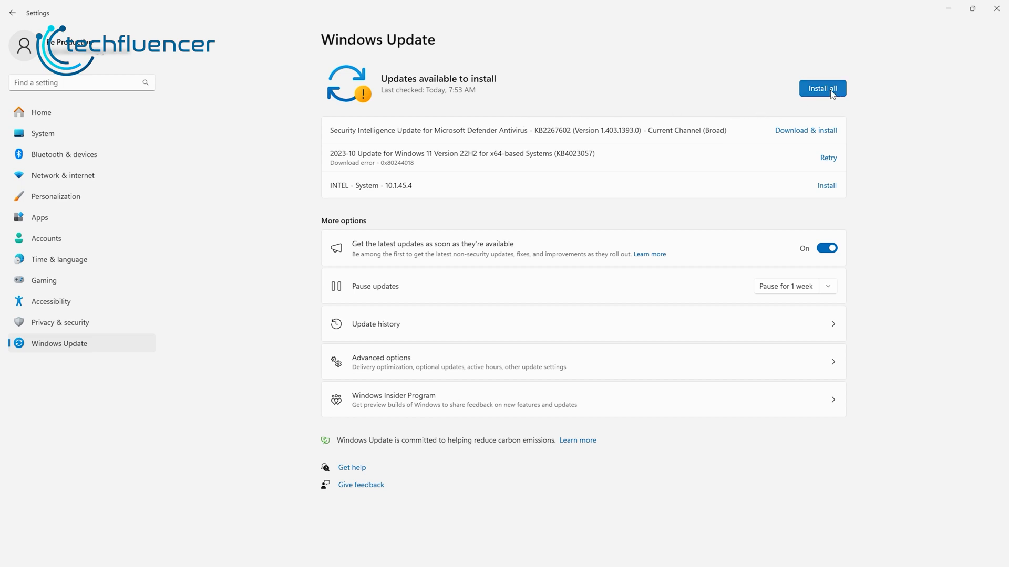
left_click(822, 88)
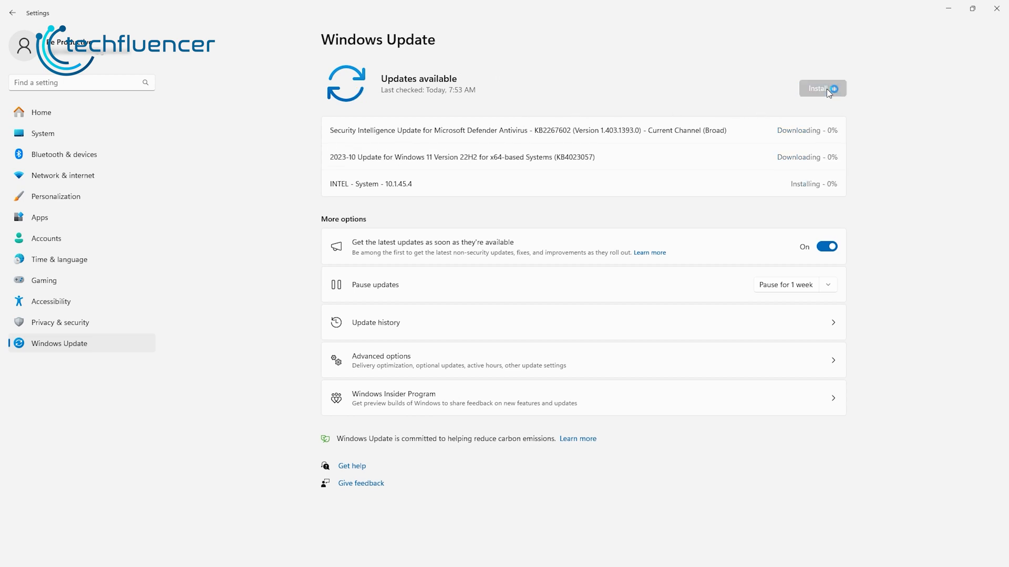
left_click(822, 88)
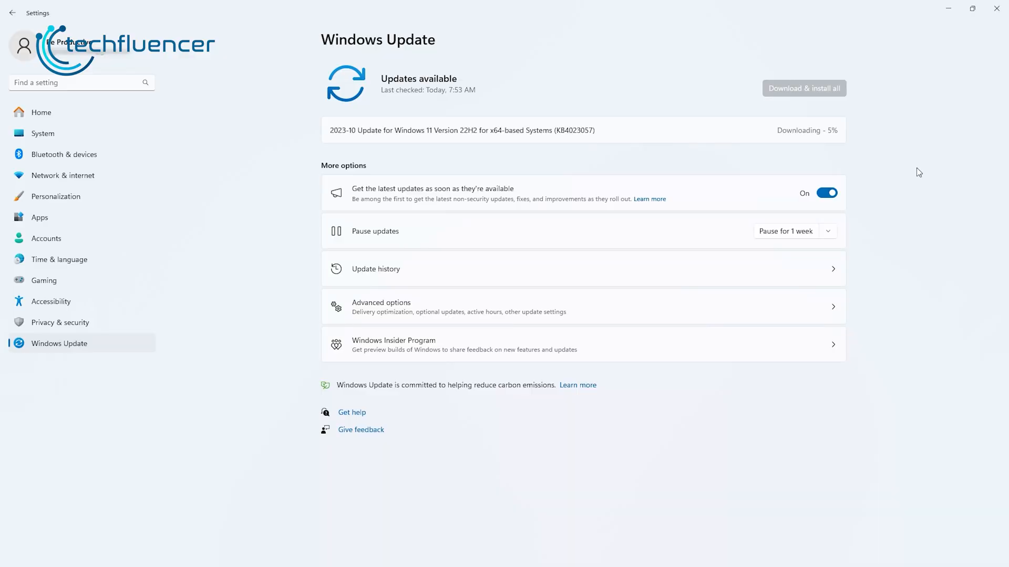
mouse_move(785, 132)
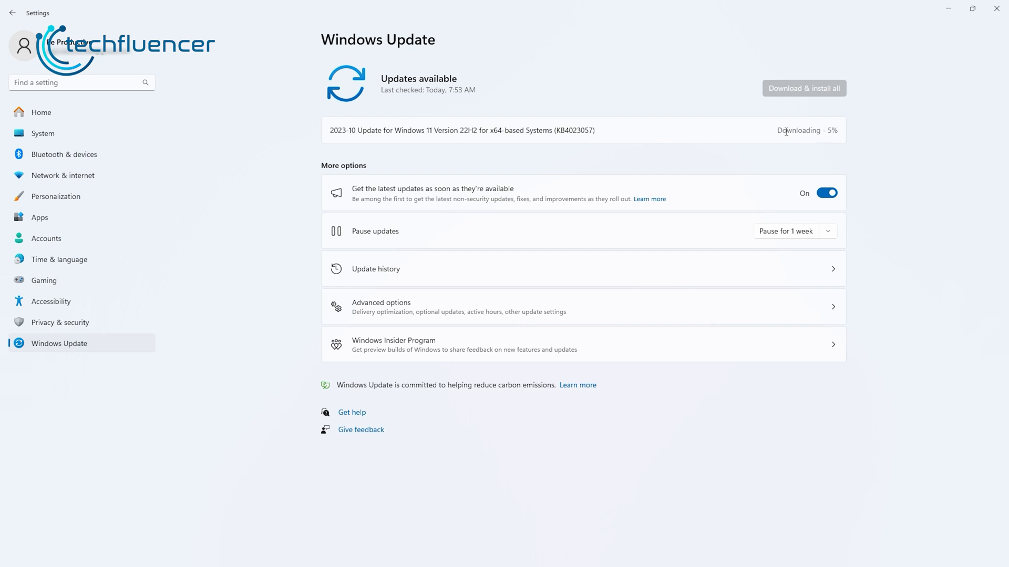
mouse_move(845, 135)
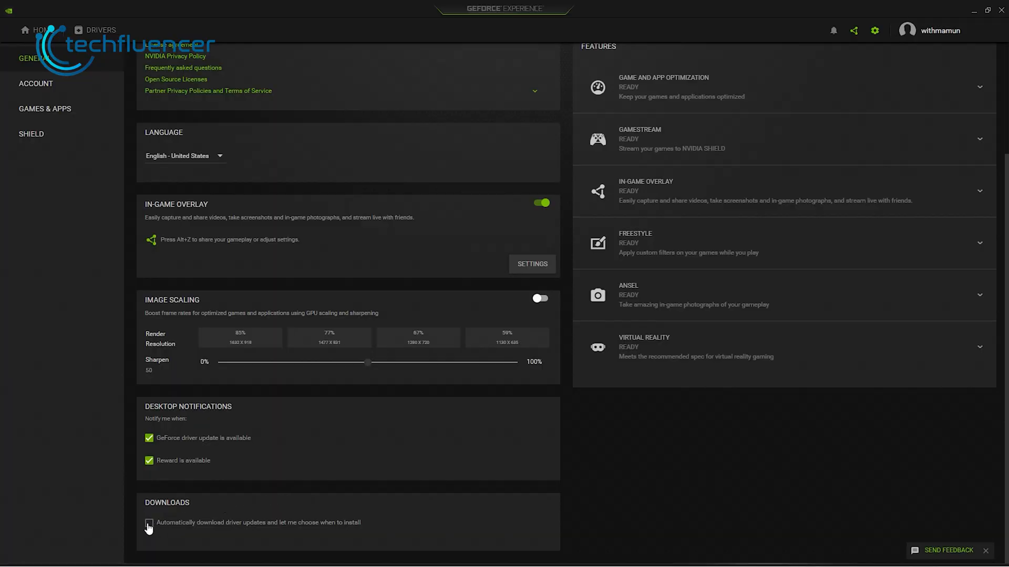
Enable 'Automatically download driver updates and let me choose when to install'
left_click(148, 523)
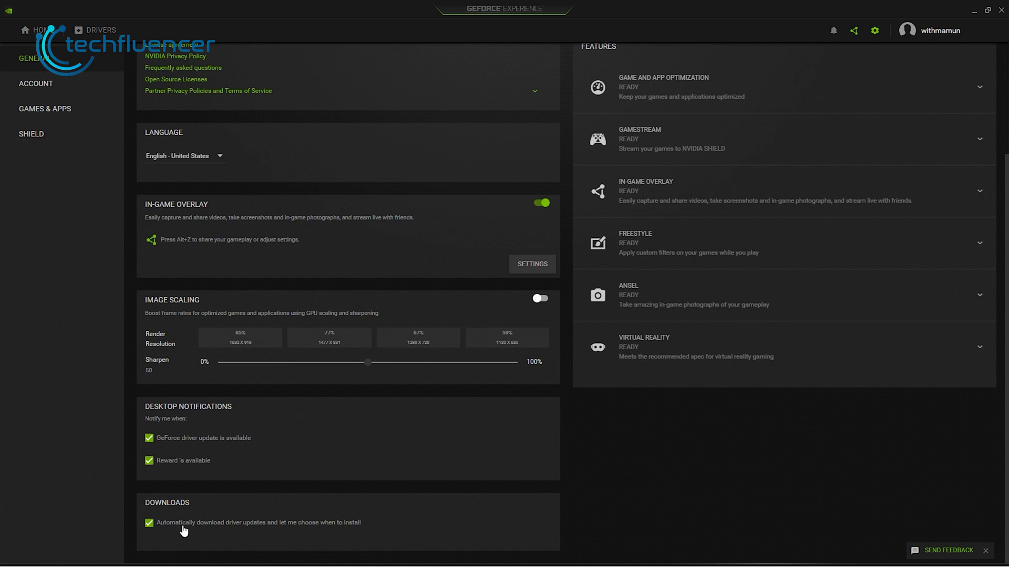
mouse_move(351, 534)
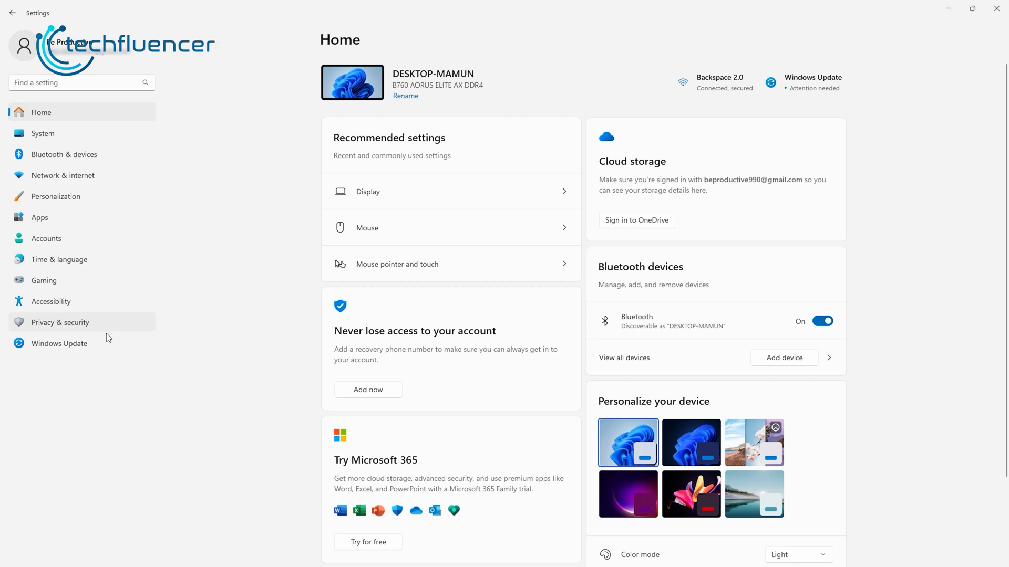
Uninstall AirDroid Business from the installed apps list
left_click(59, 342)
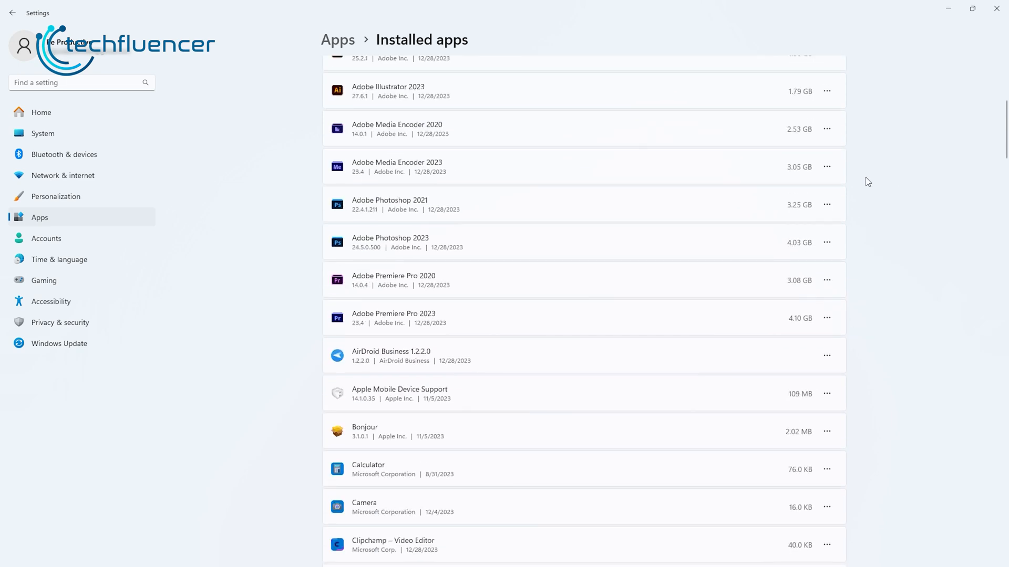
mouse_move(826, 356)
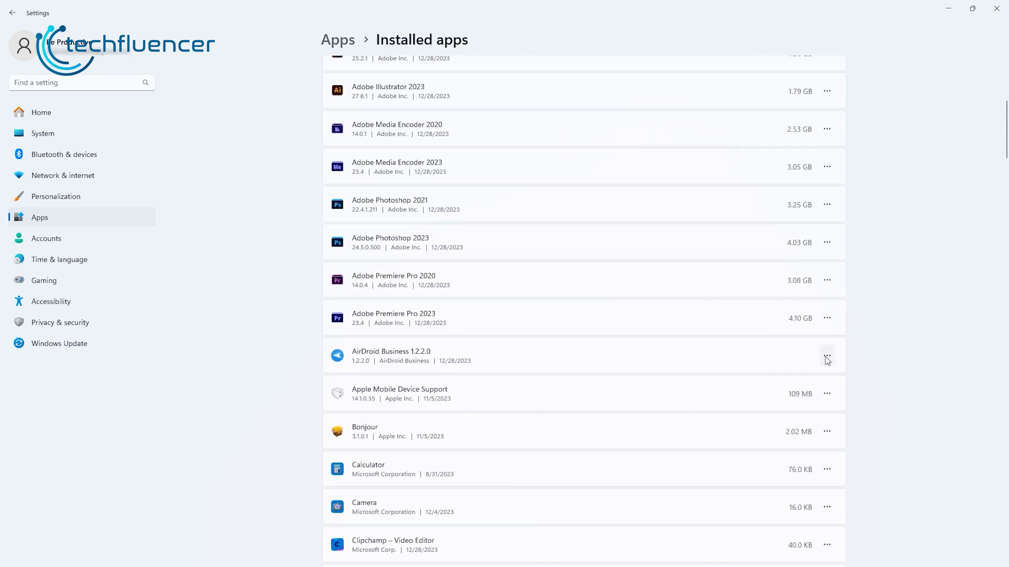
left_click(826, 356)
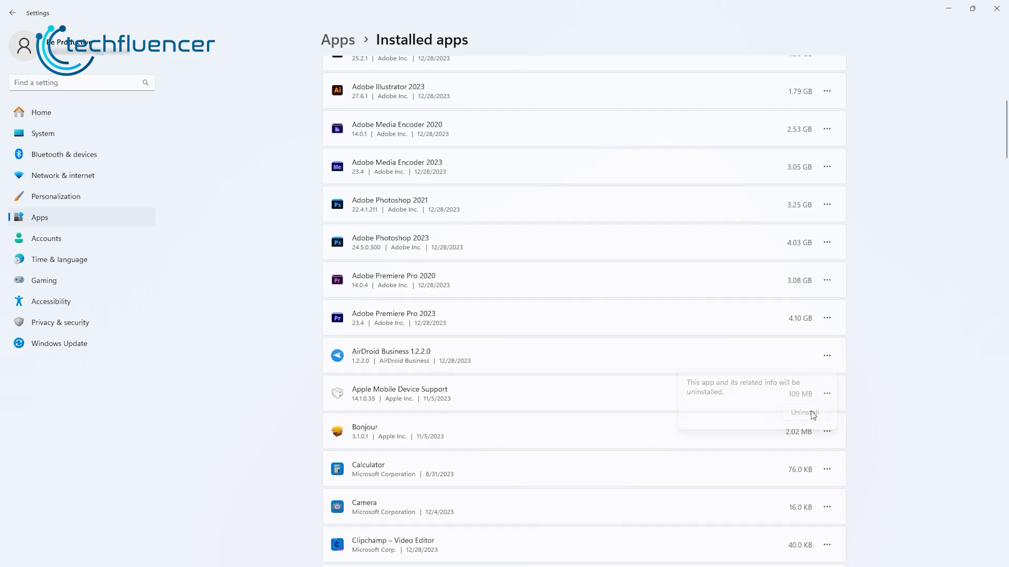
left_click(802, 412)
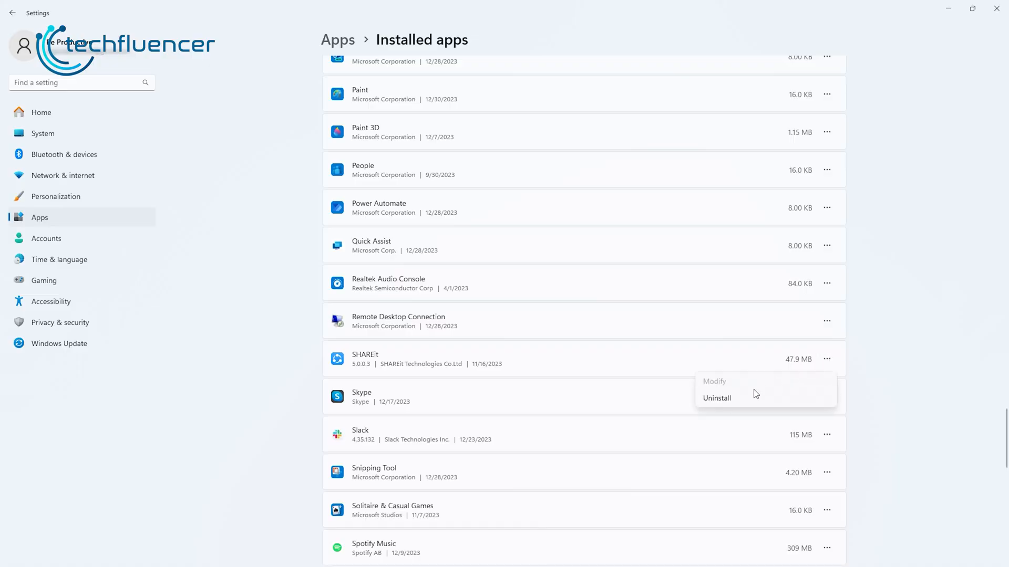
Uninstall SHAREit, allowing its uninstaller and confirming complete removal
left_click(716, 397)
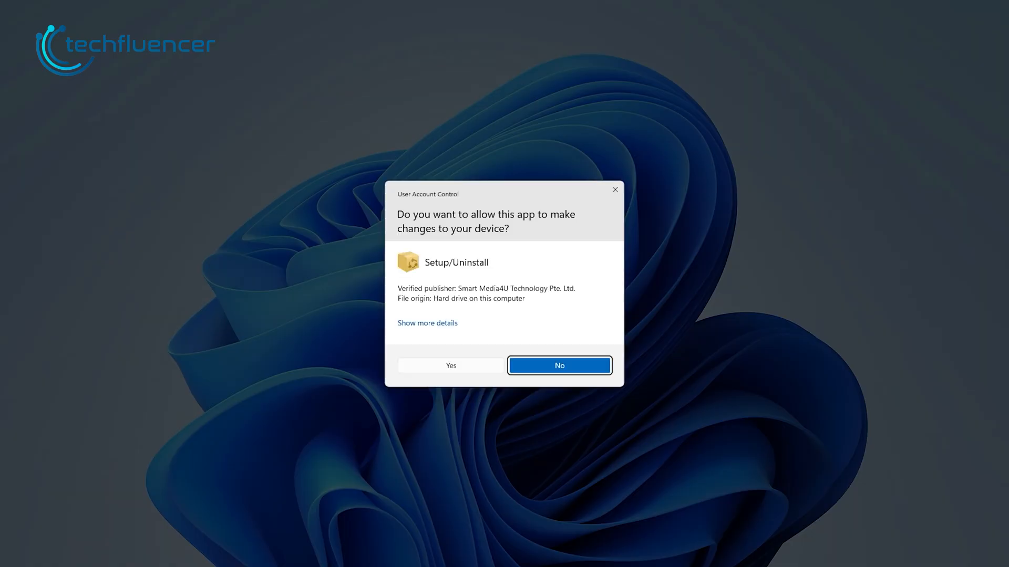
left_click(451, 364)
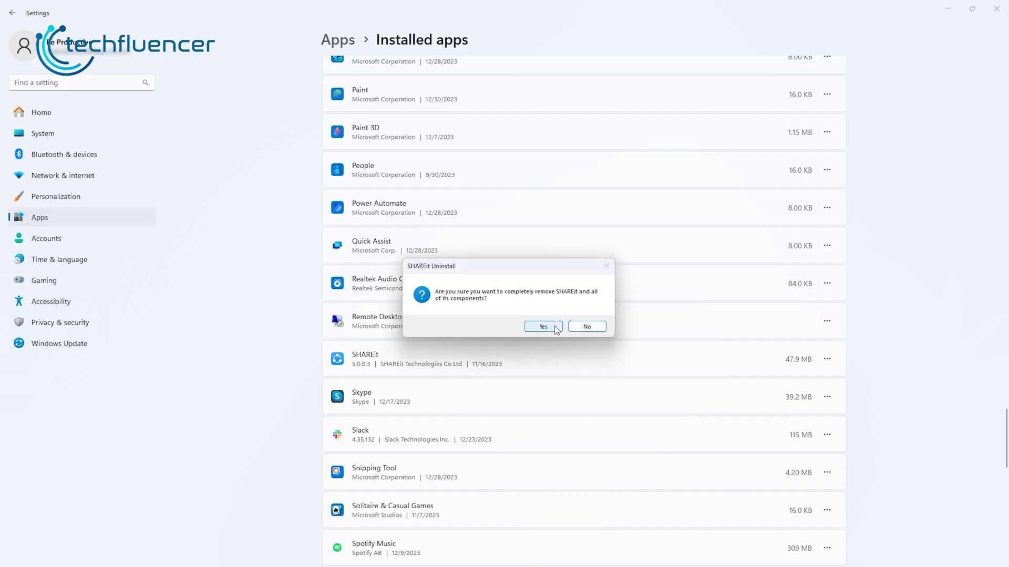
left_click(542, 325)
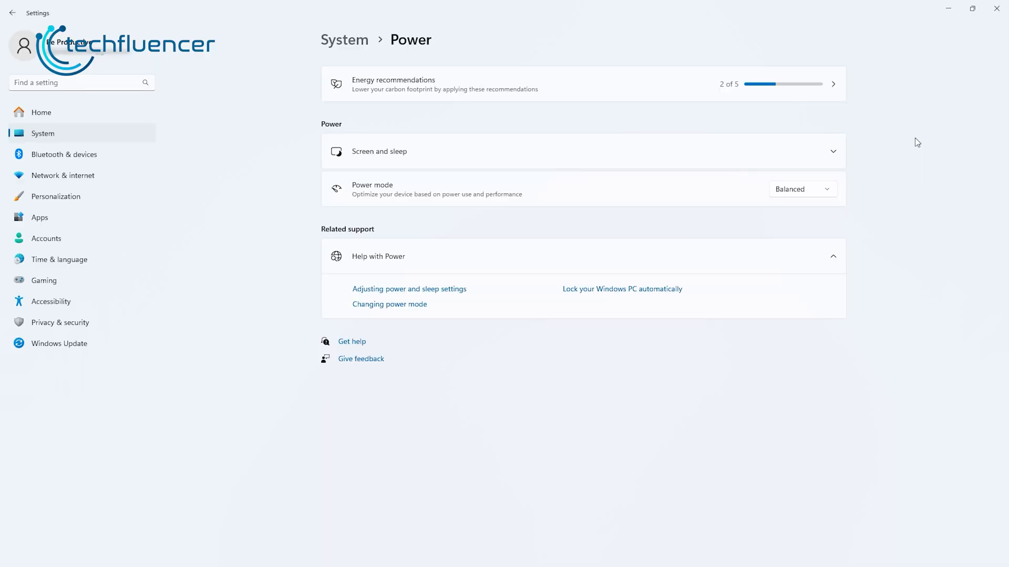
mouse_move(832, 187)
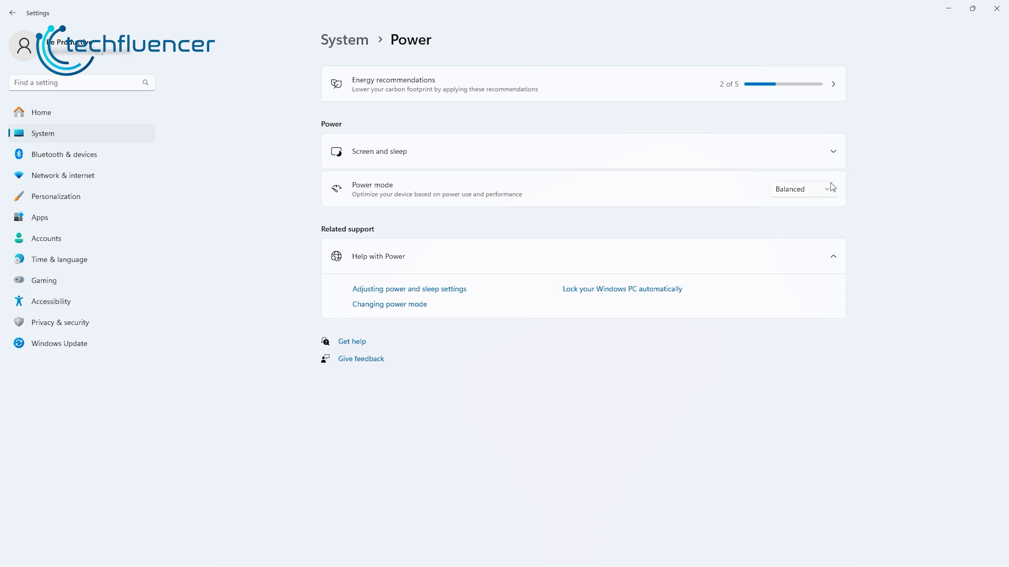
Change the Power mode from Balanced to Best performance under System > Power
left_click(801, 188)
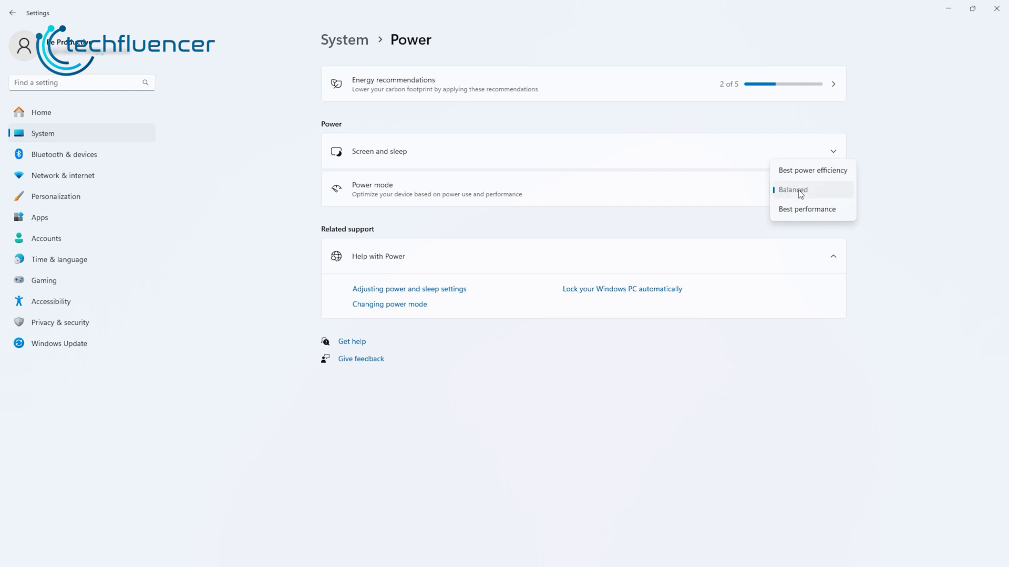
mouse_move(805, 209)
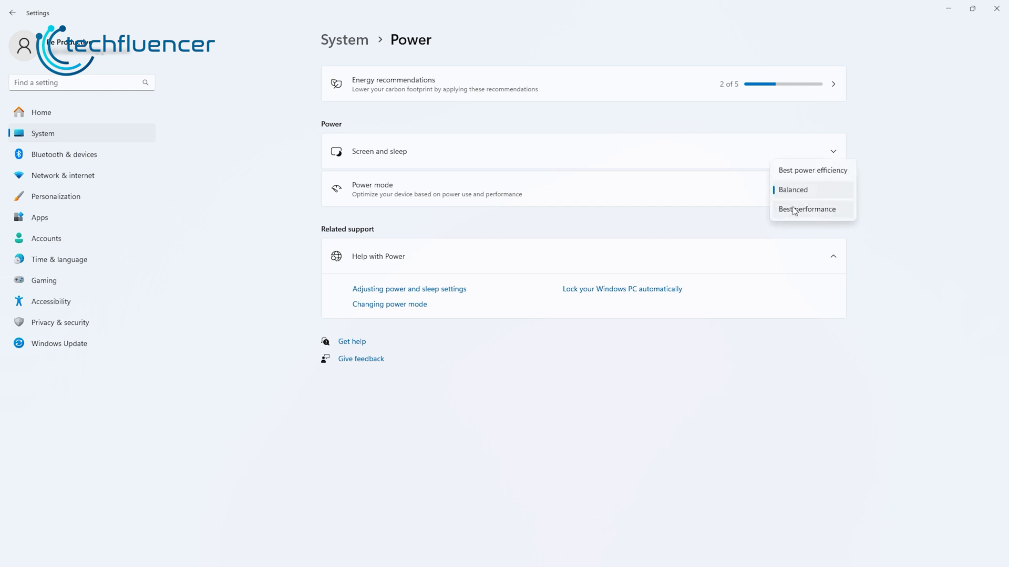
left_click(806, 209)
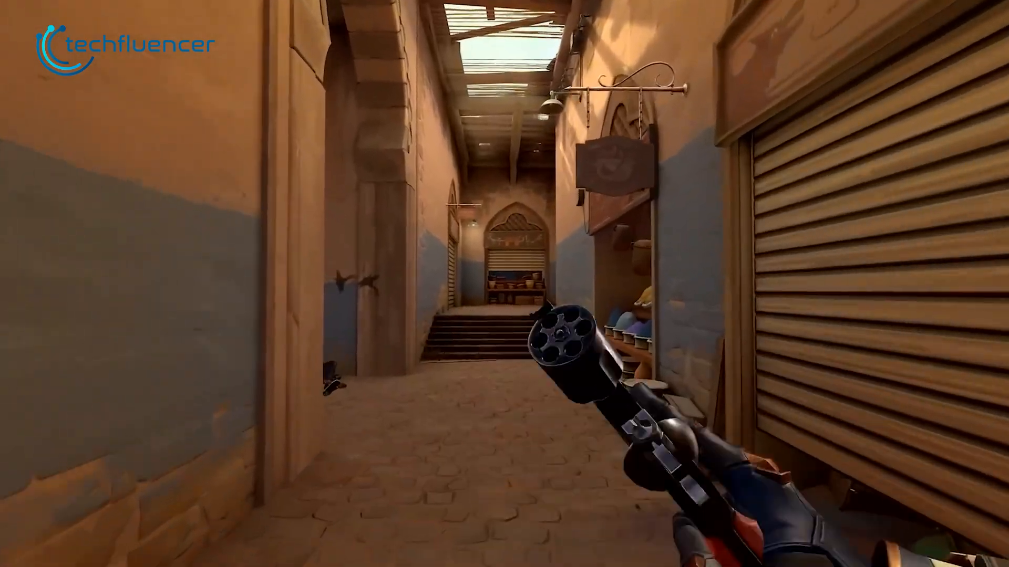
right_click(505, 283)
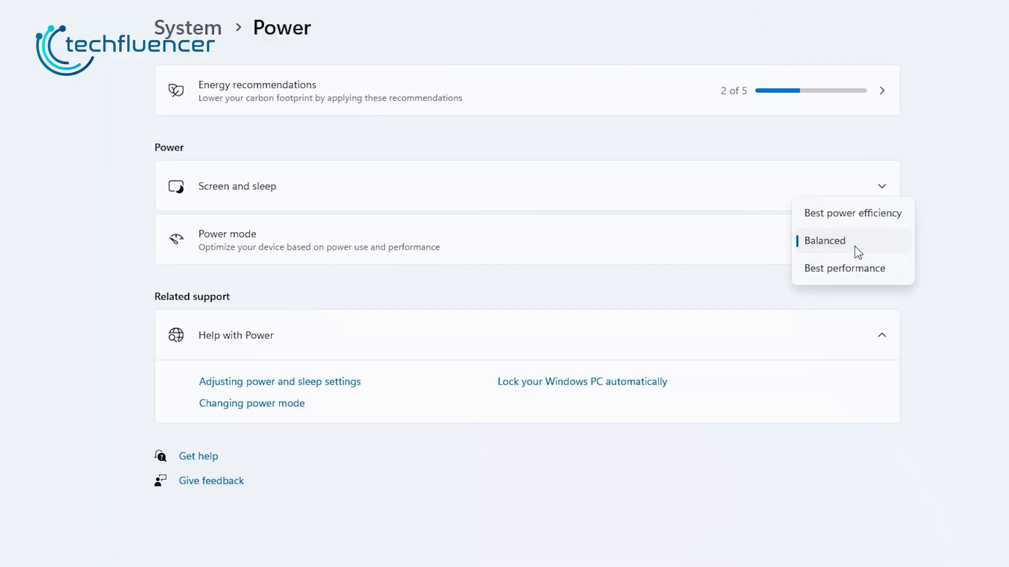
left_click(844, 268)
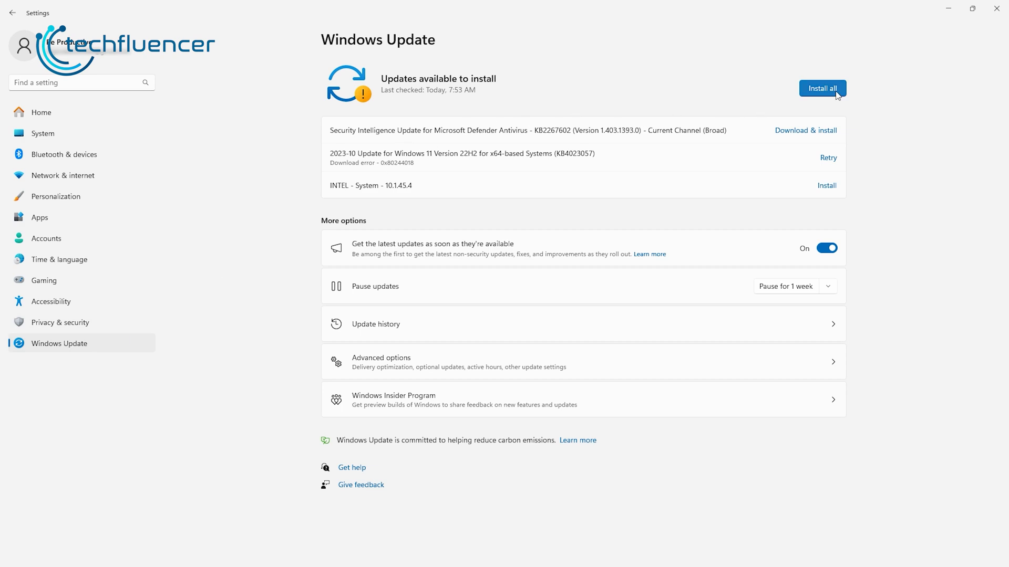
Install all pending updates, toggle Game Mode, and uncheck Enhance pointer precision
left_click(44, 279)
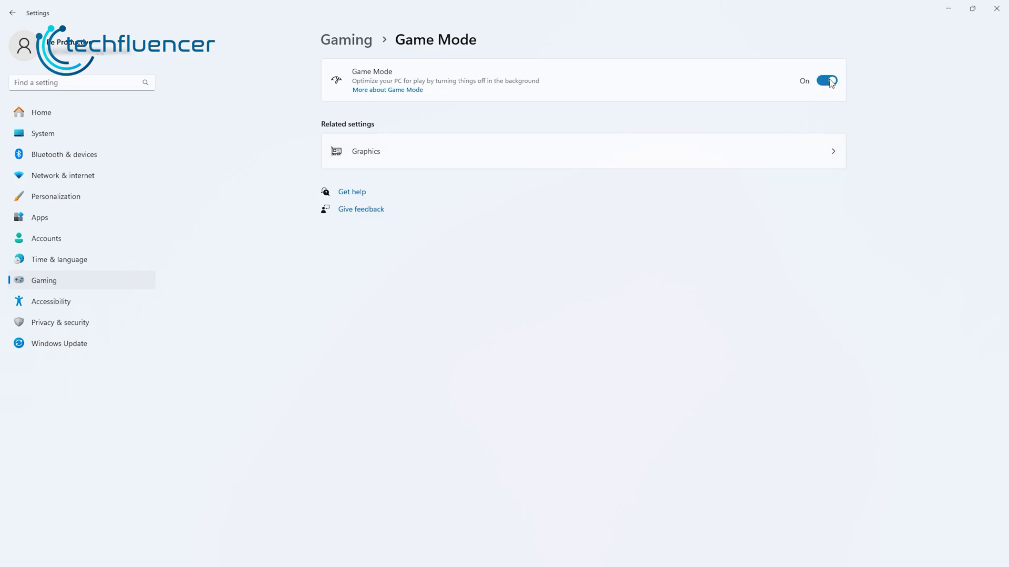
left_click(42, 133)
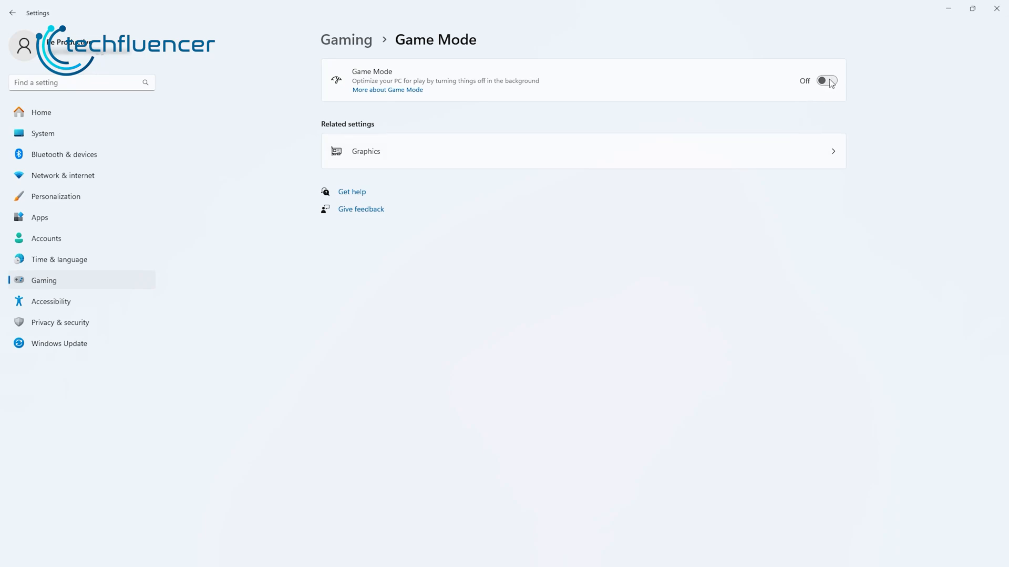
left_click(365, 150)
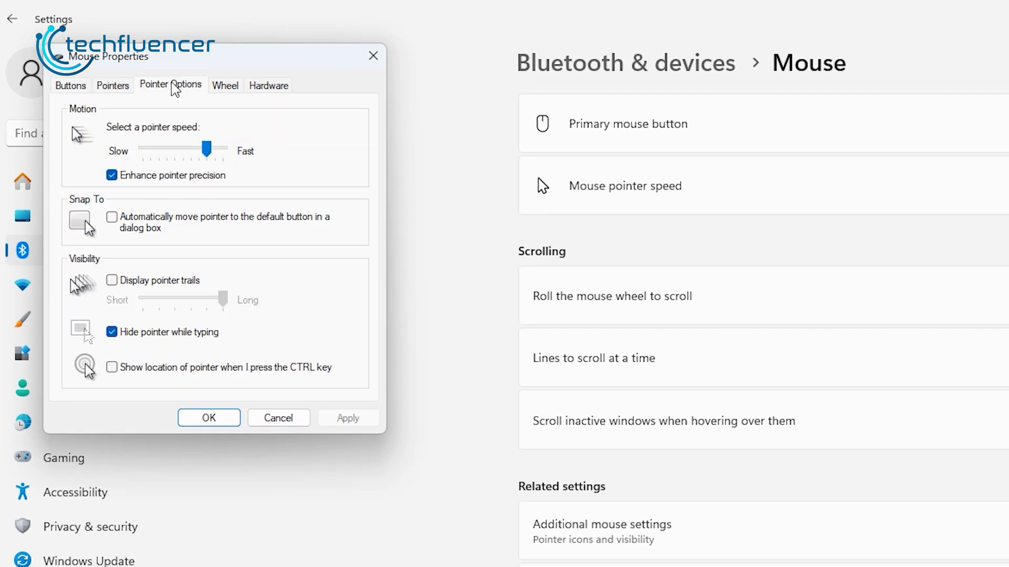
left_click(113, 176)
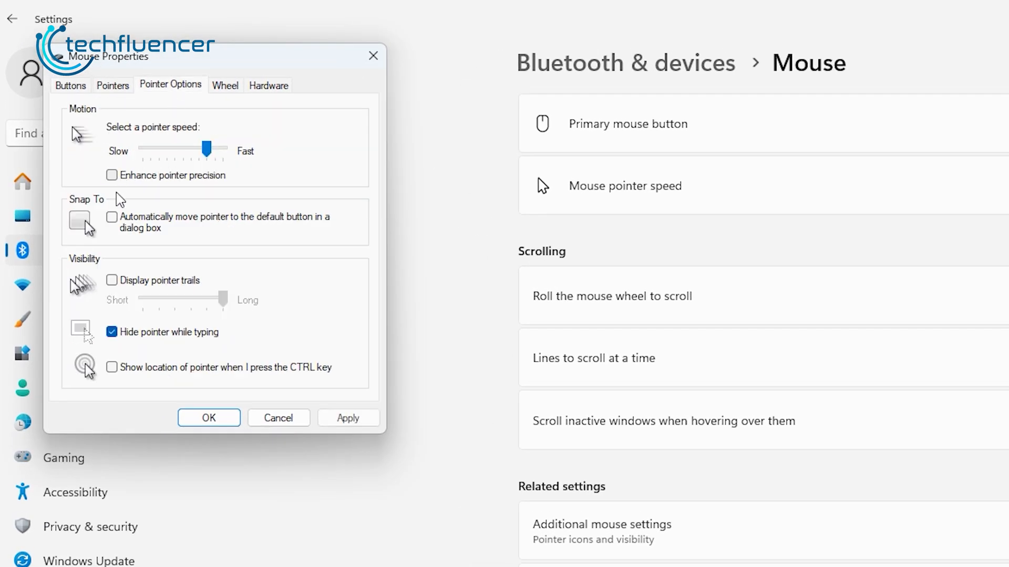